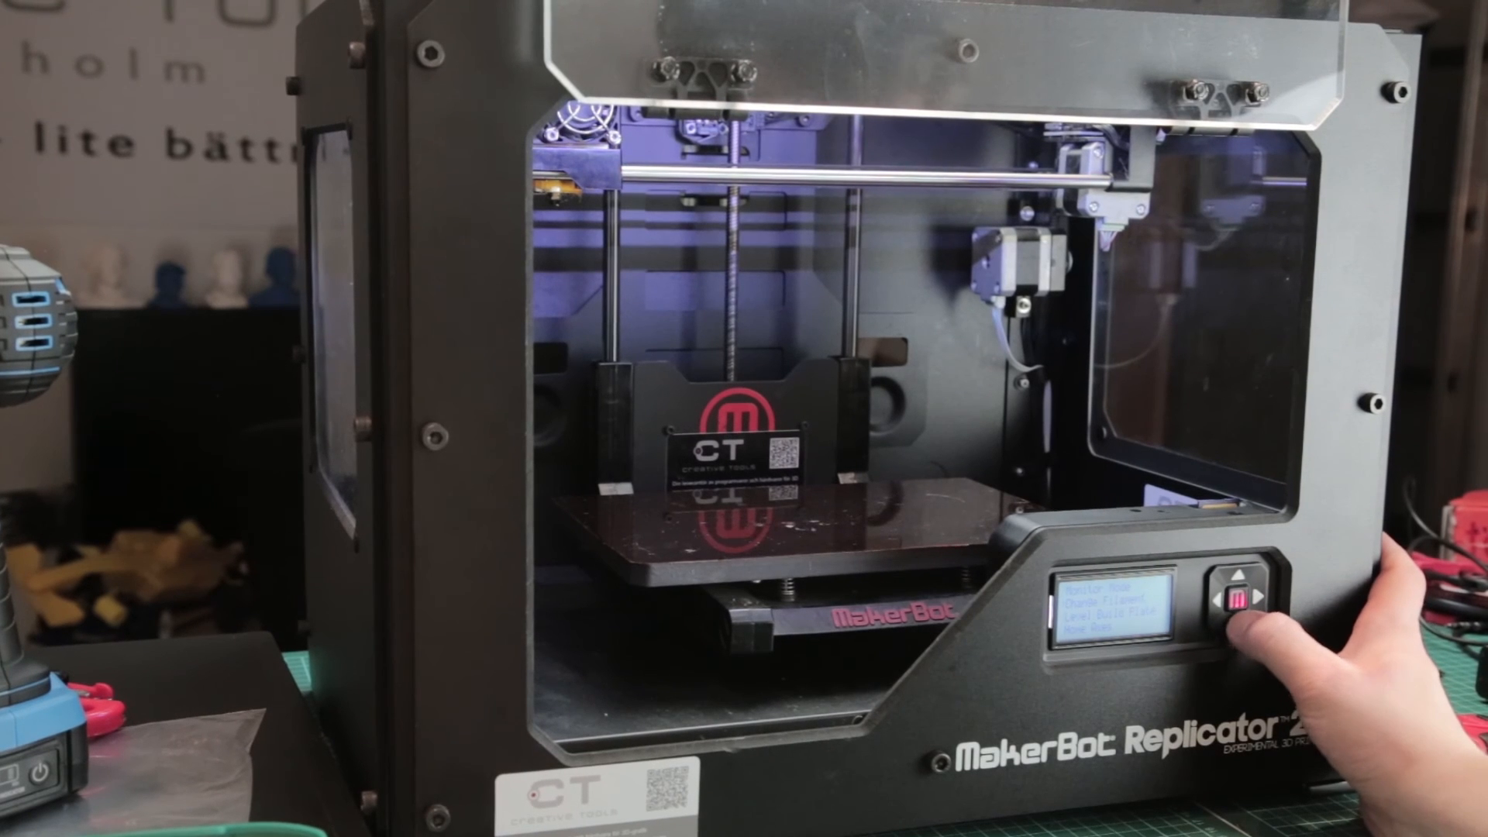
Enter Jog Mode from Utilities and nudge an axis to test its motor.
left_click(1241, 600)
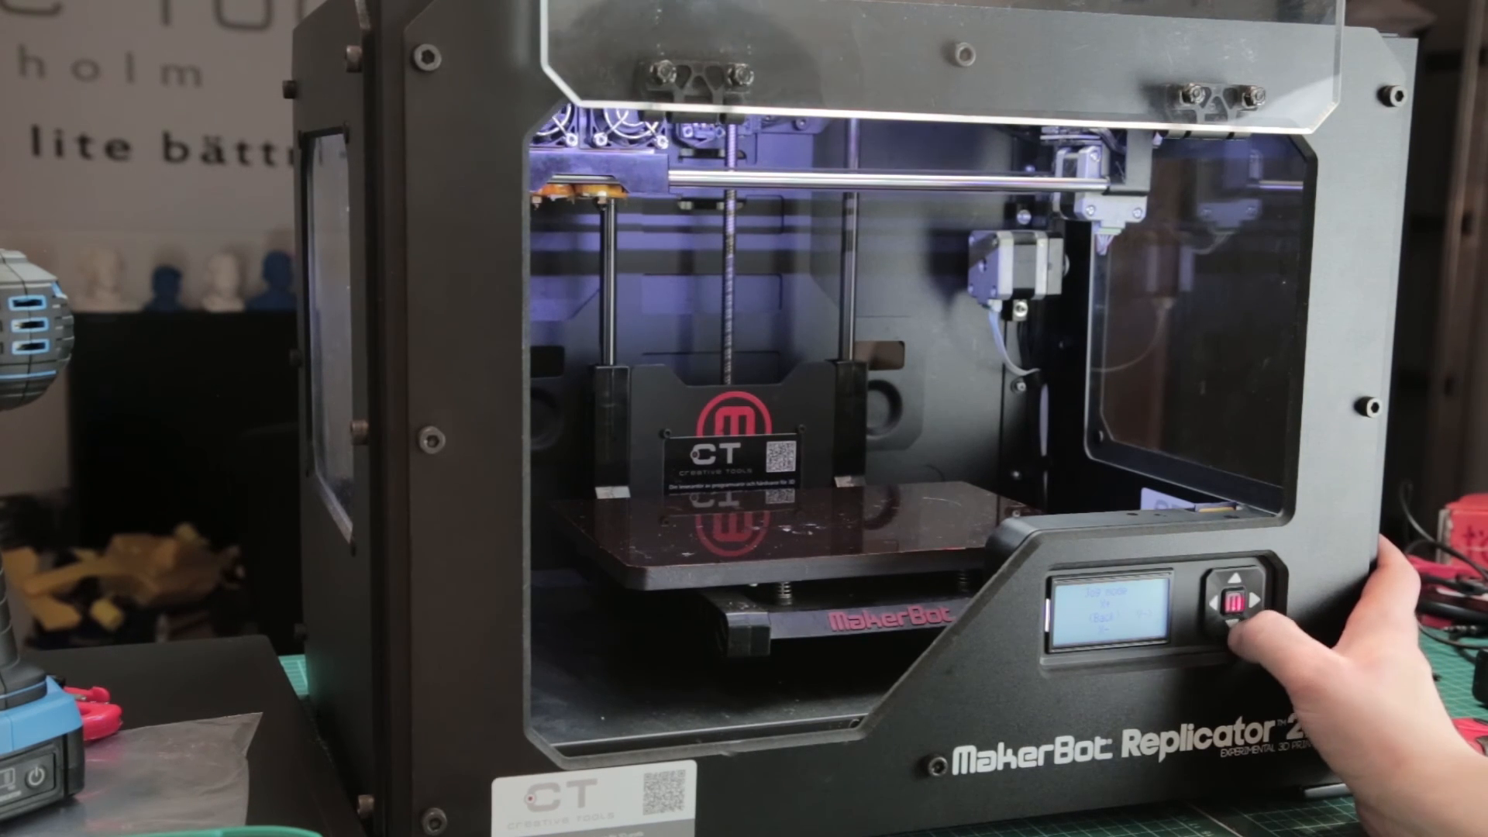
left_click(1239, 607)
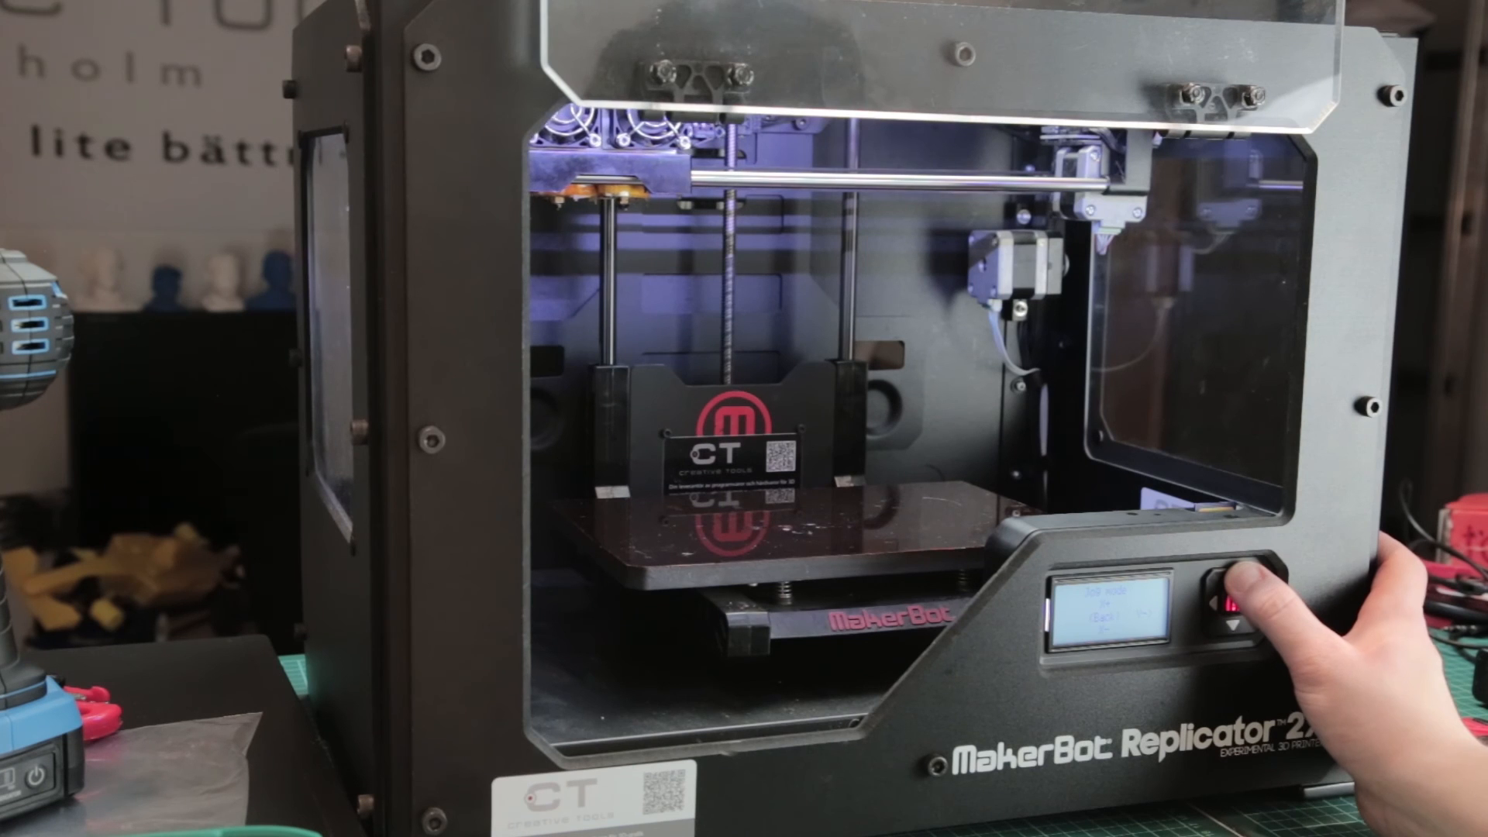